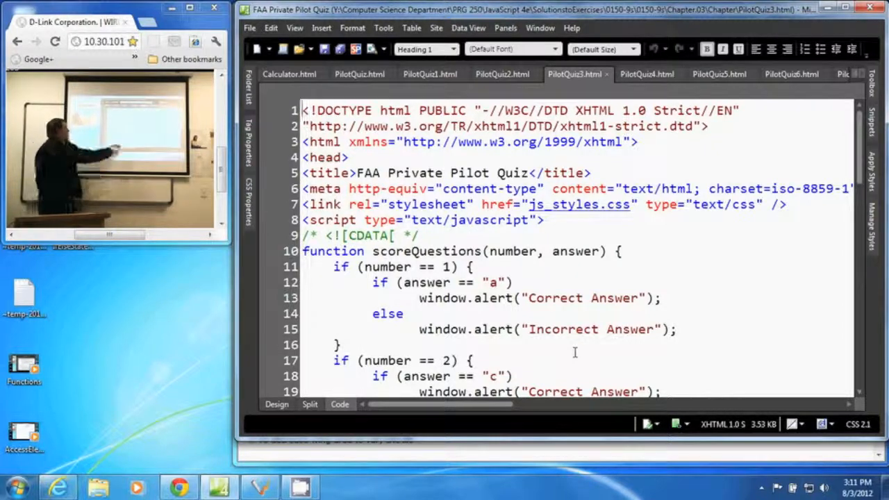
left_click(419, 251)
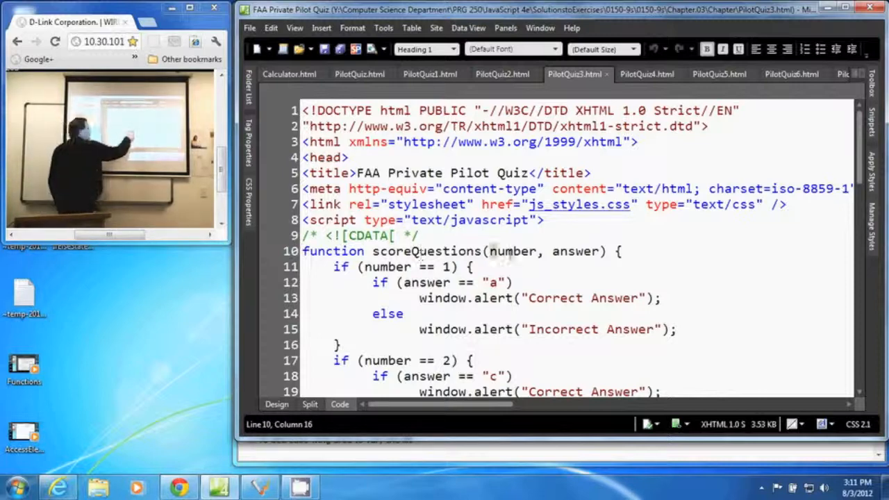
left_click_drag(490, 251, 600, 252)
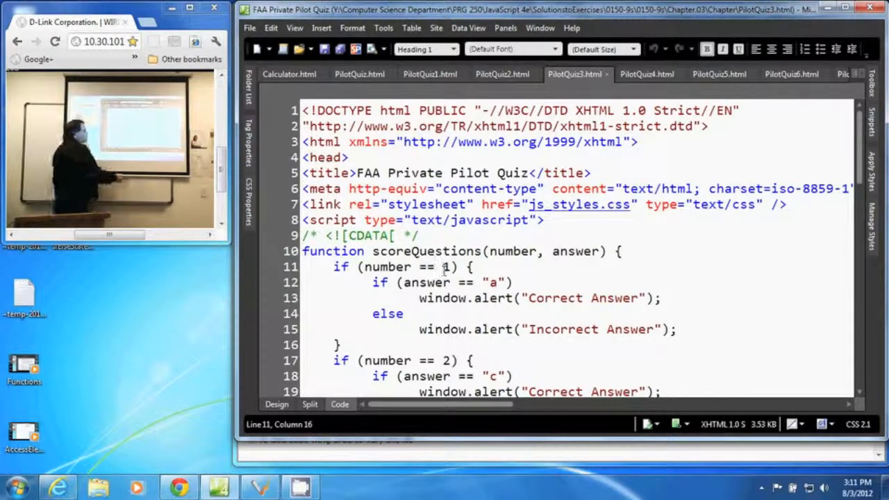
left_click(679, 328)
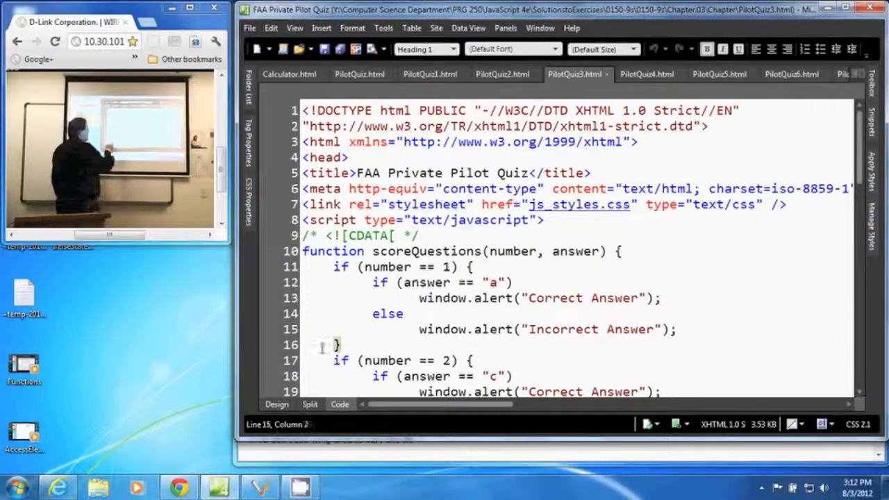
left_click(466, 267)
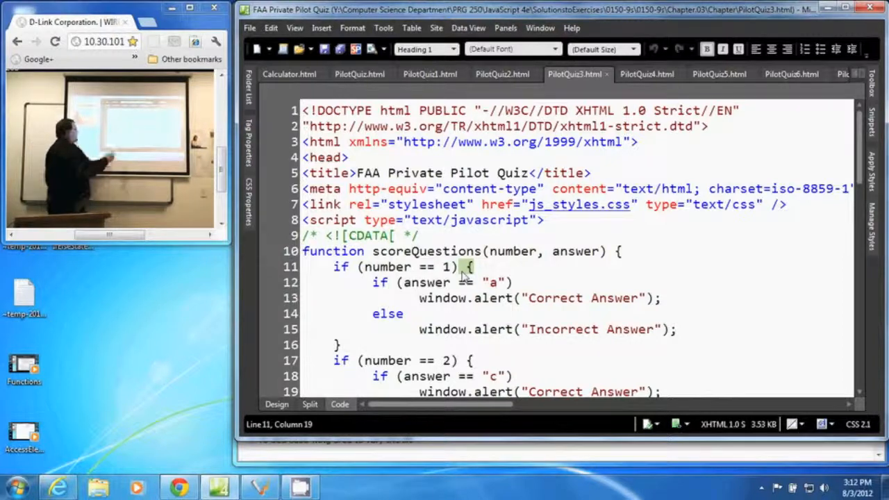
left_click_drag(464, 267, 367, 334)
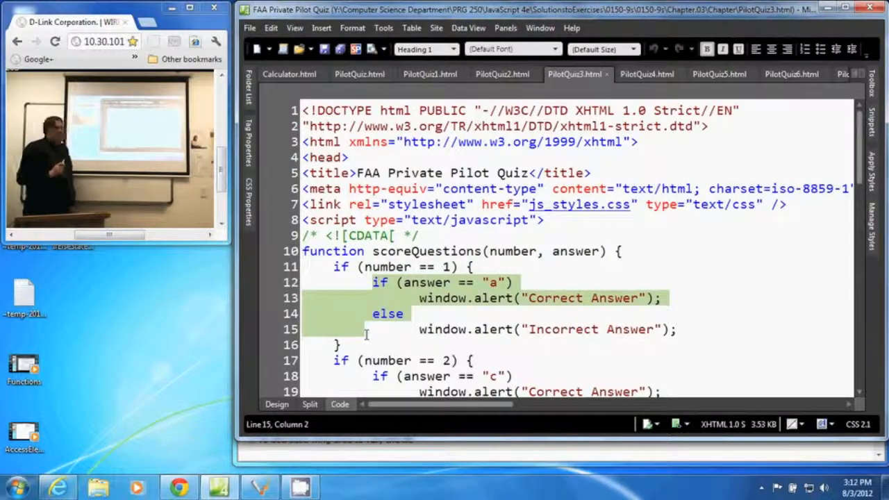
left_click(400, 267)
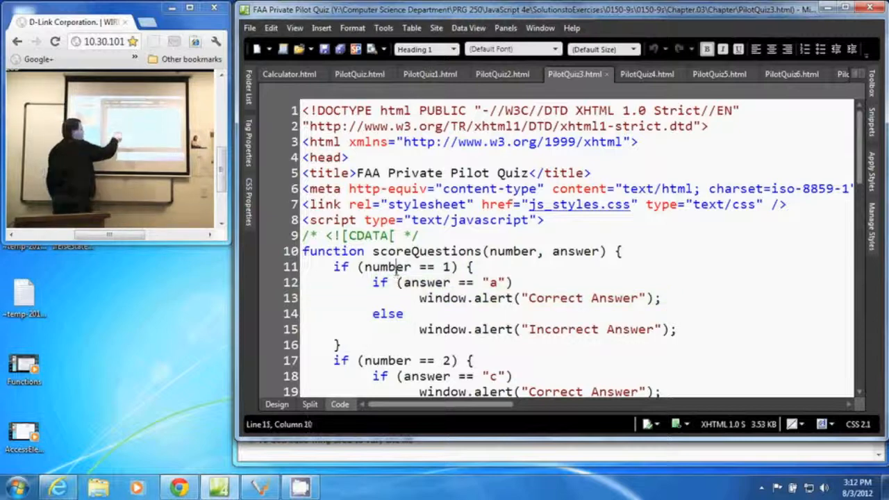